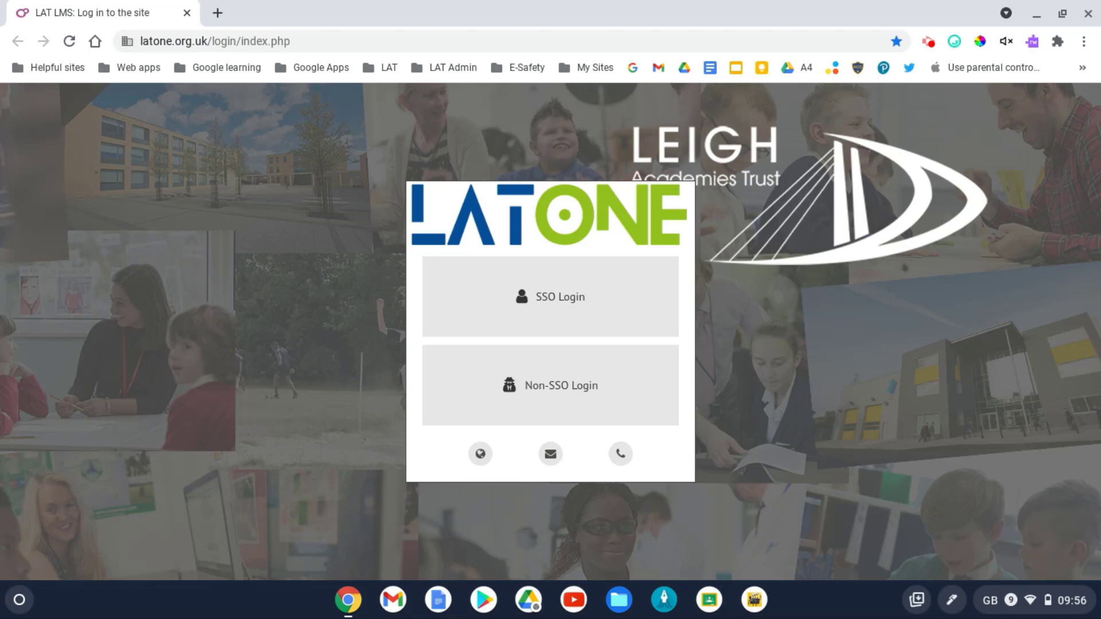
mouse_move(1014, 550)
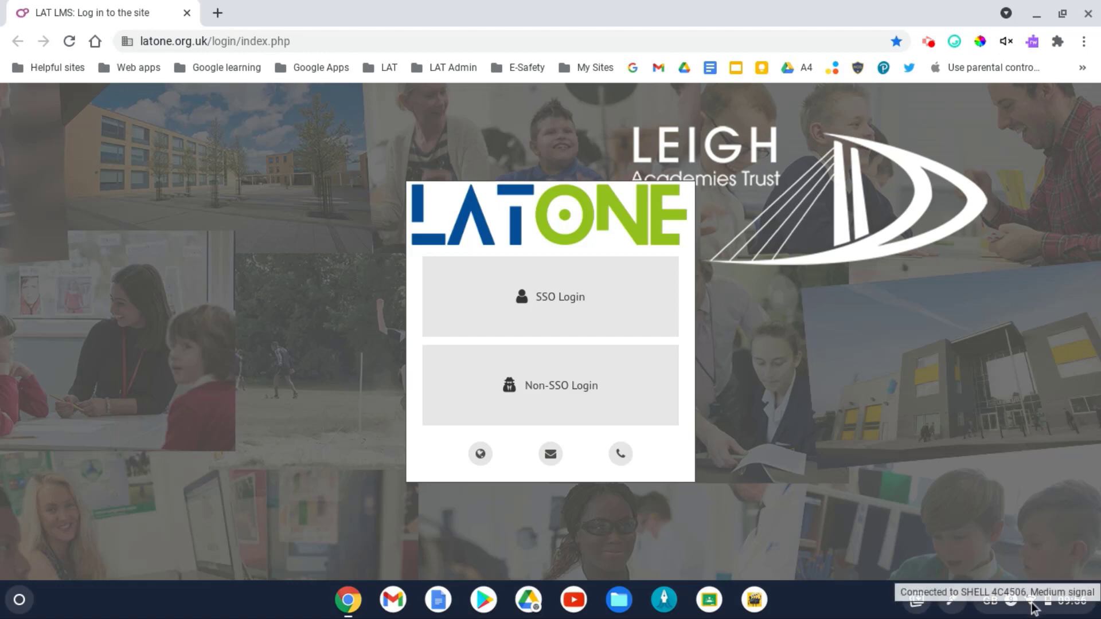
Step: Open the ChromeOS Quick Settings panel from the shelf clock
left_click(1037, 600)
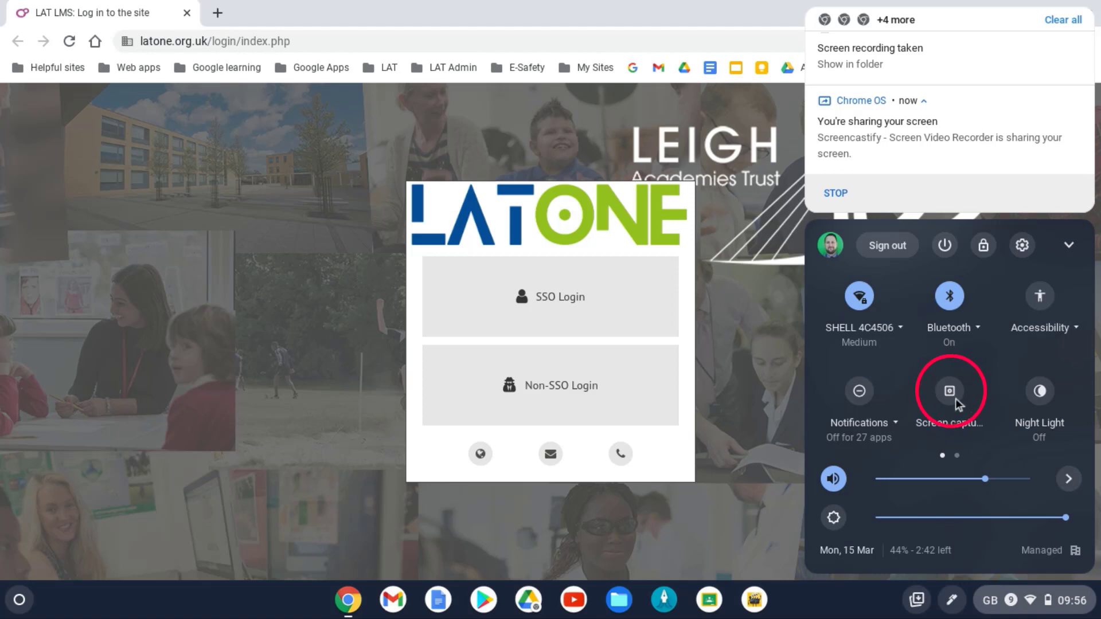
Step: Launch Screen capture and cycle through Full screen, Partial, then Window capture areas
left_click(949, 391)
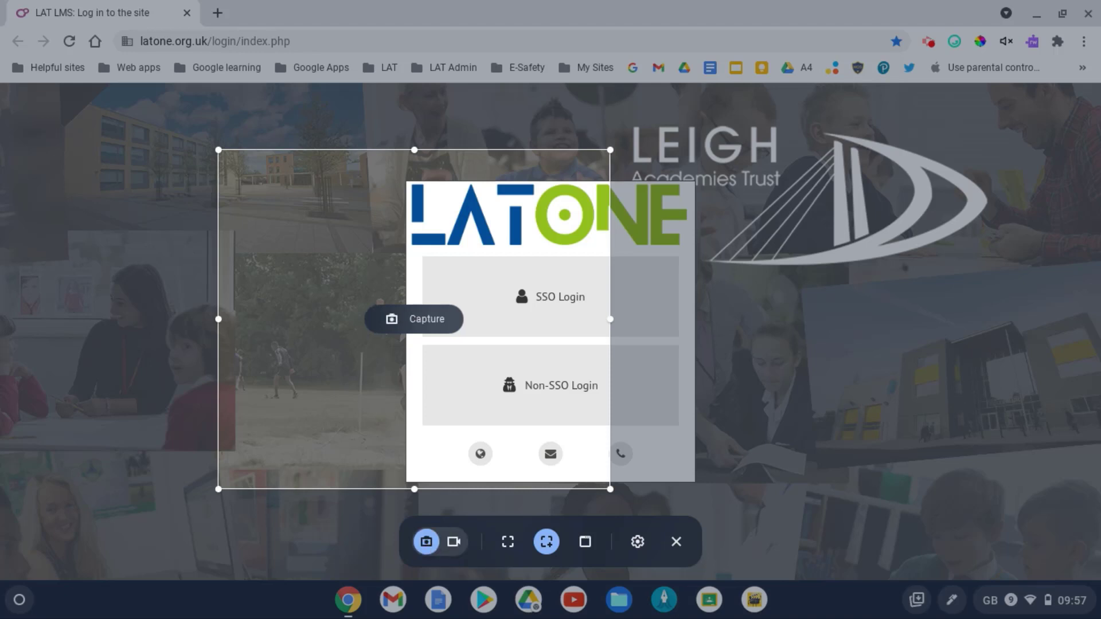
left_click(507, 542)
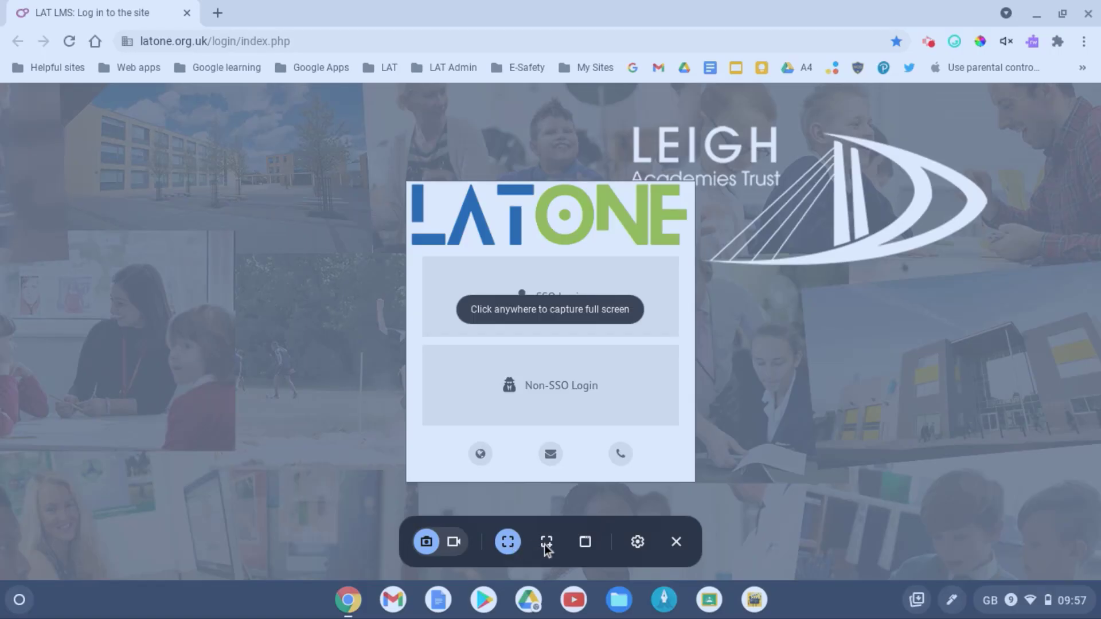
left_click(545, 542)
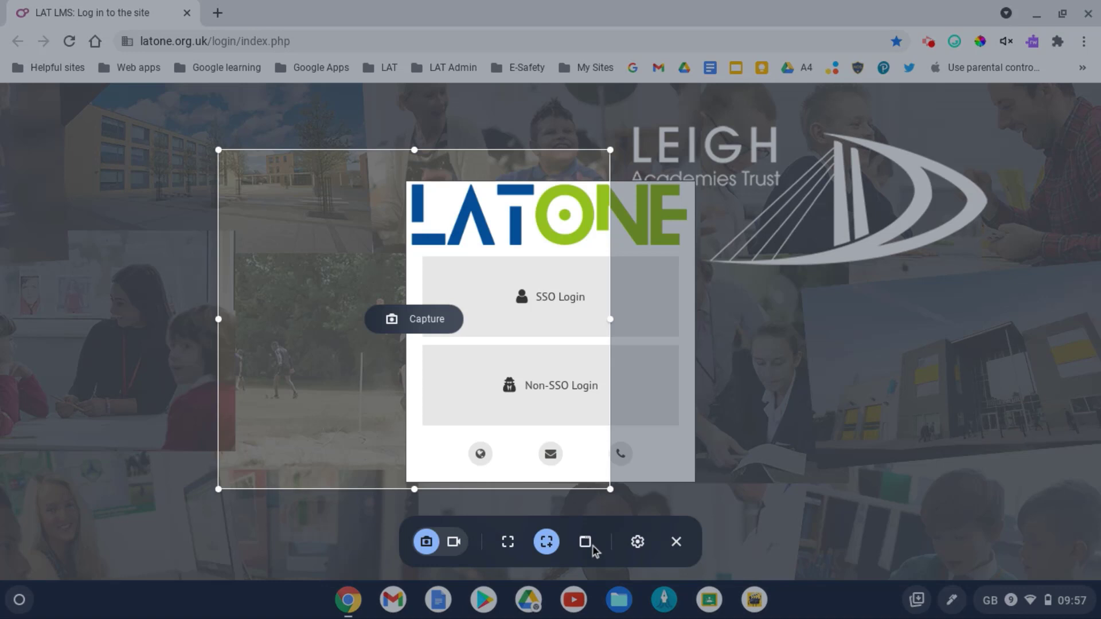
left_click(585, 542)
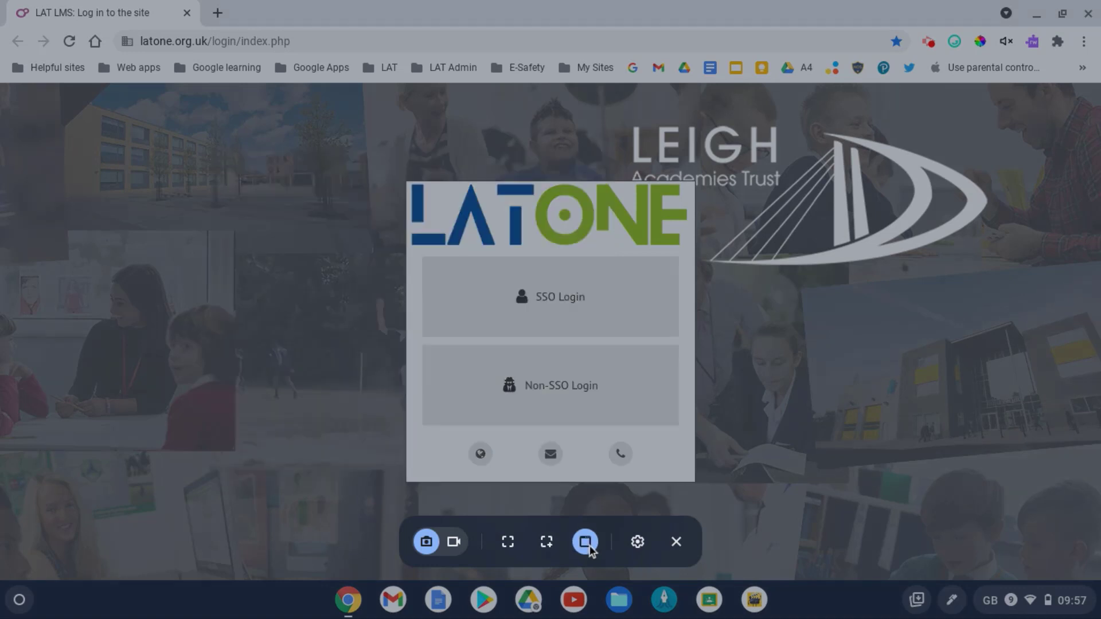
mouse_move(426, 541)
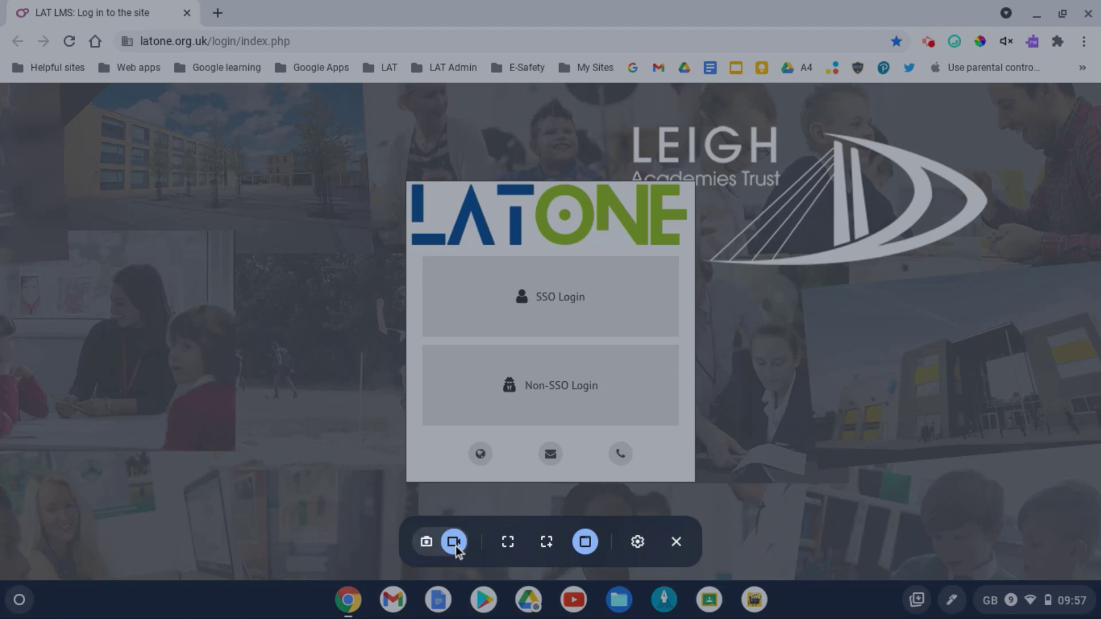
Step: Switch to video recording and try Partial, then Window recording areas
left_click(508, 541)
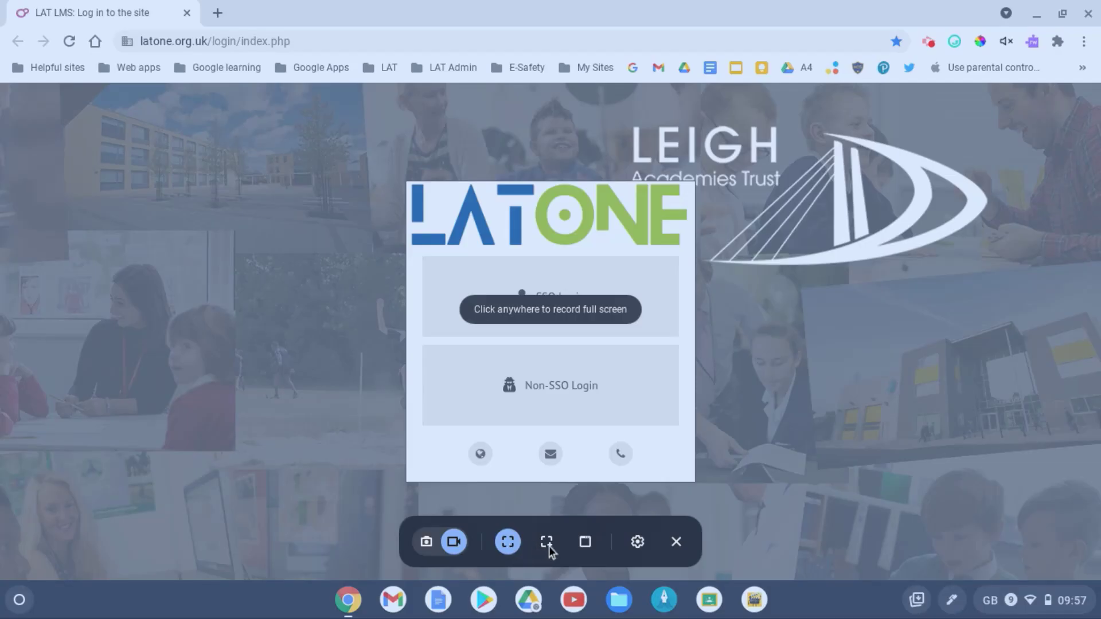
left_click(548, 542)
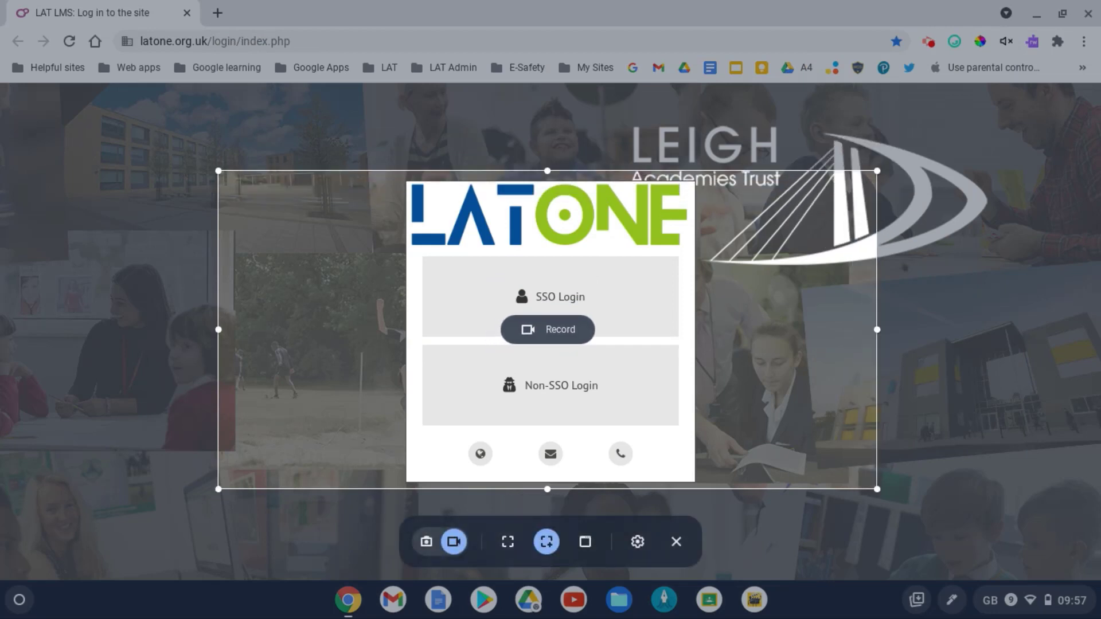
mouse_move(585, 542)
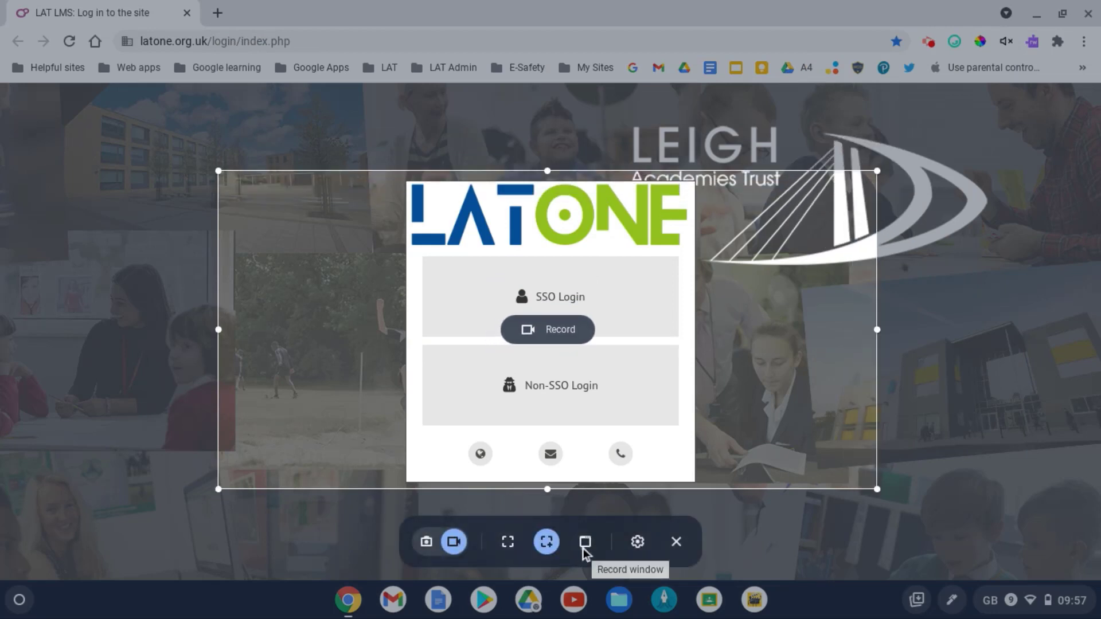
left_click(584, 542)
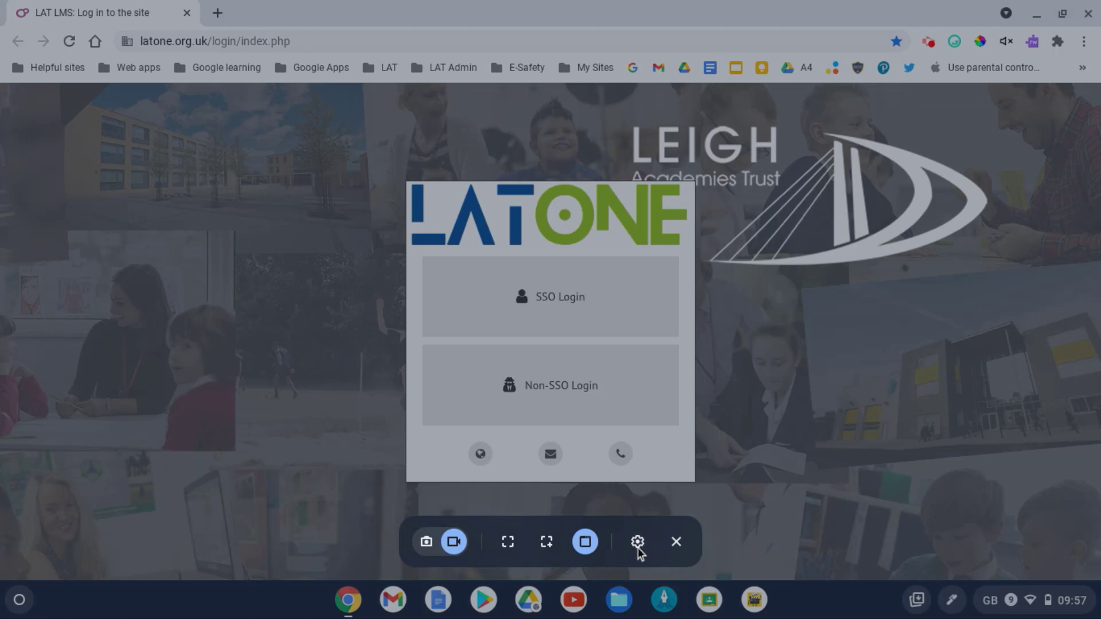
mouse_move(666, 550)
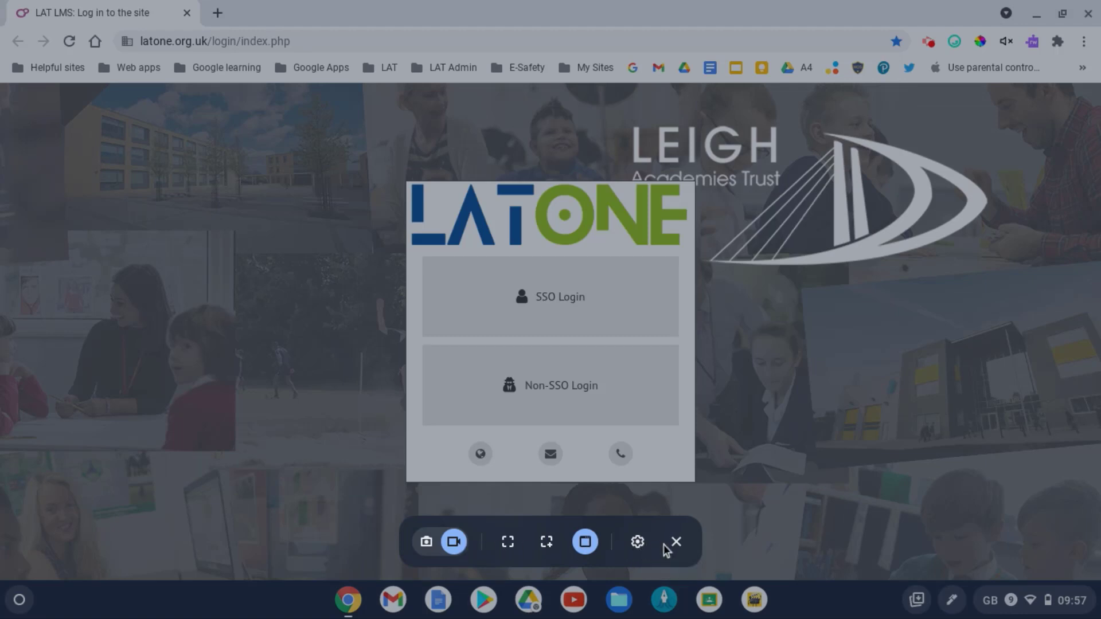
Step: Turn on microphone recording in the capture settings
left_click(636, 542)
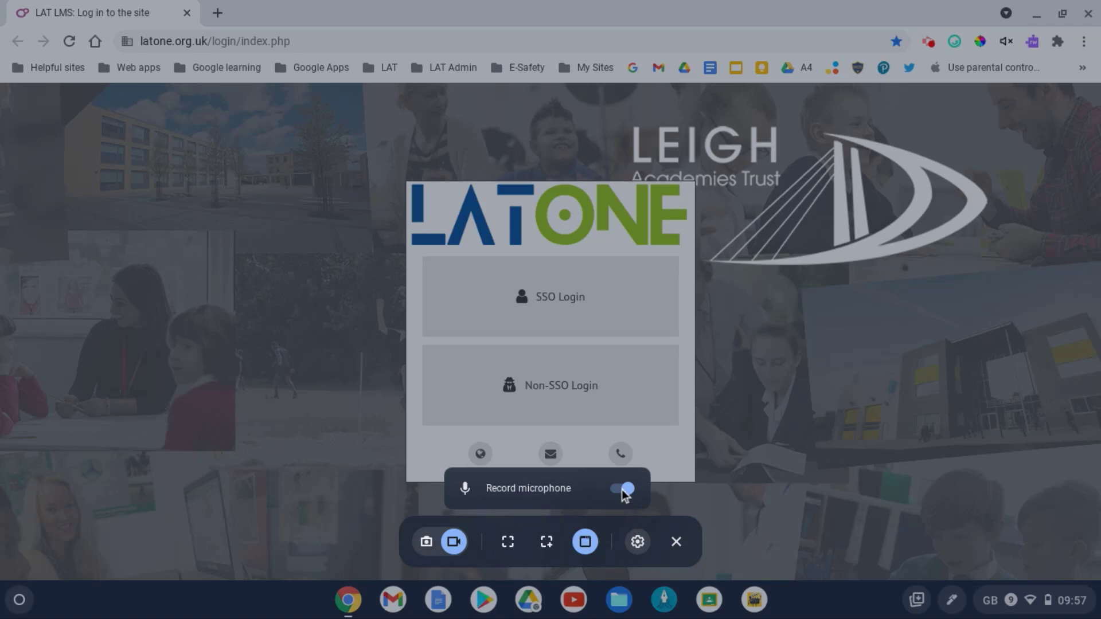
left_click(547, 542)
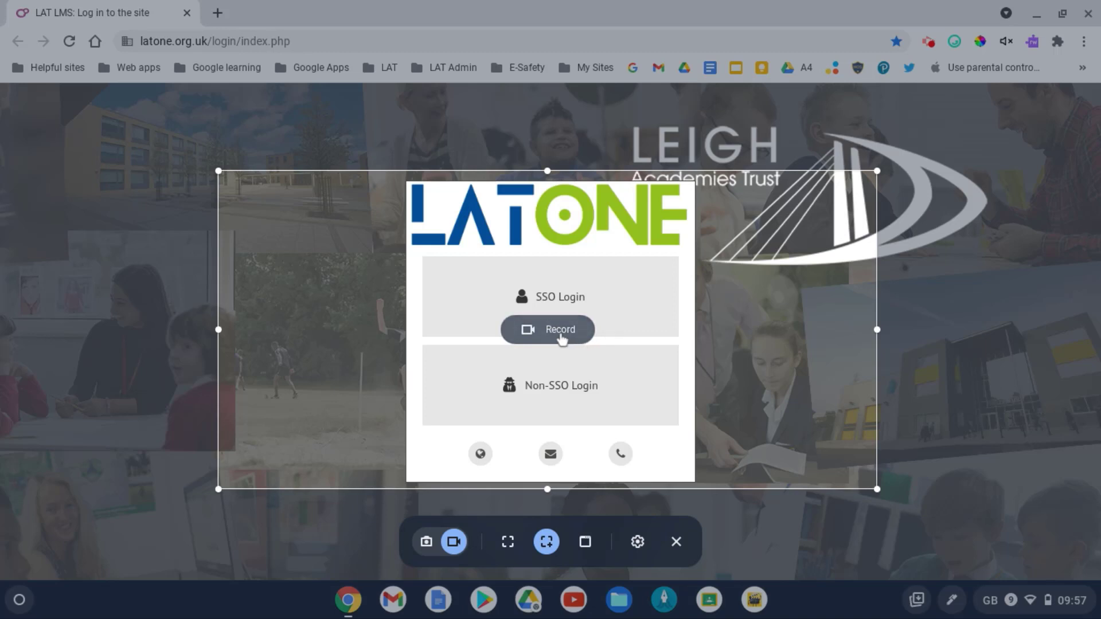
Step: Record the framed login box area, then stop the recording from the shelf
left_click(548, 330)
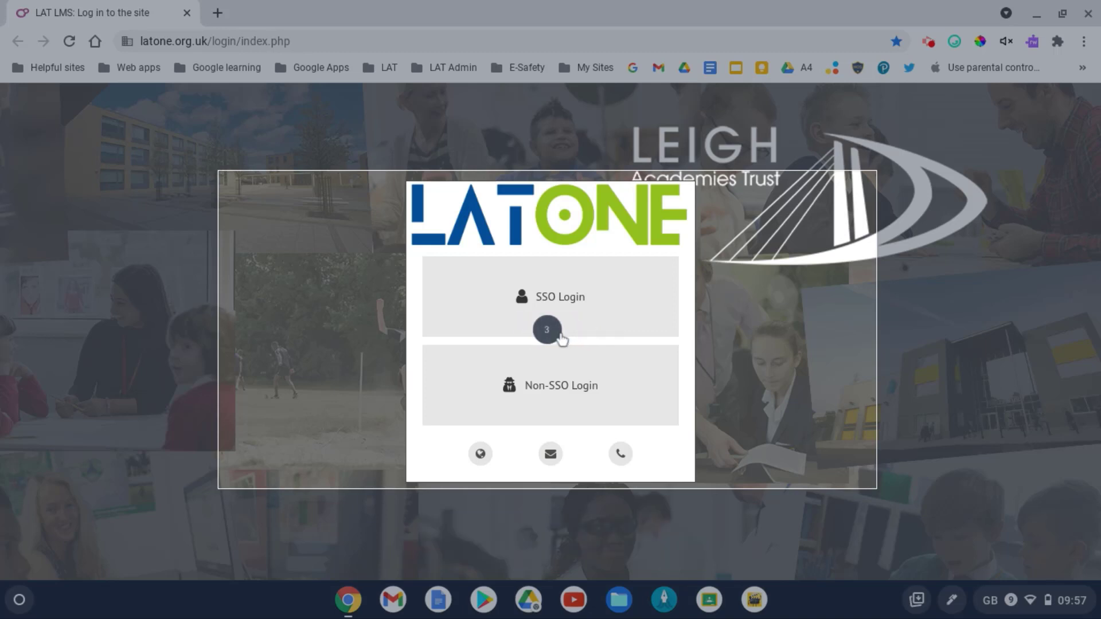
mouse_move(560, 338)
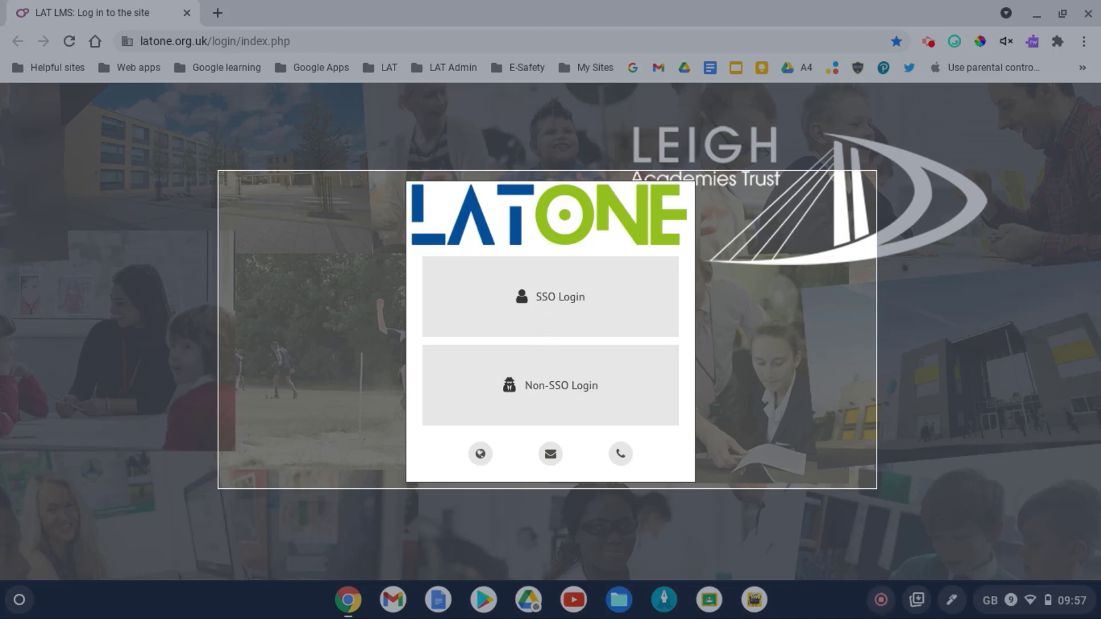
mouse_move(559, 415)
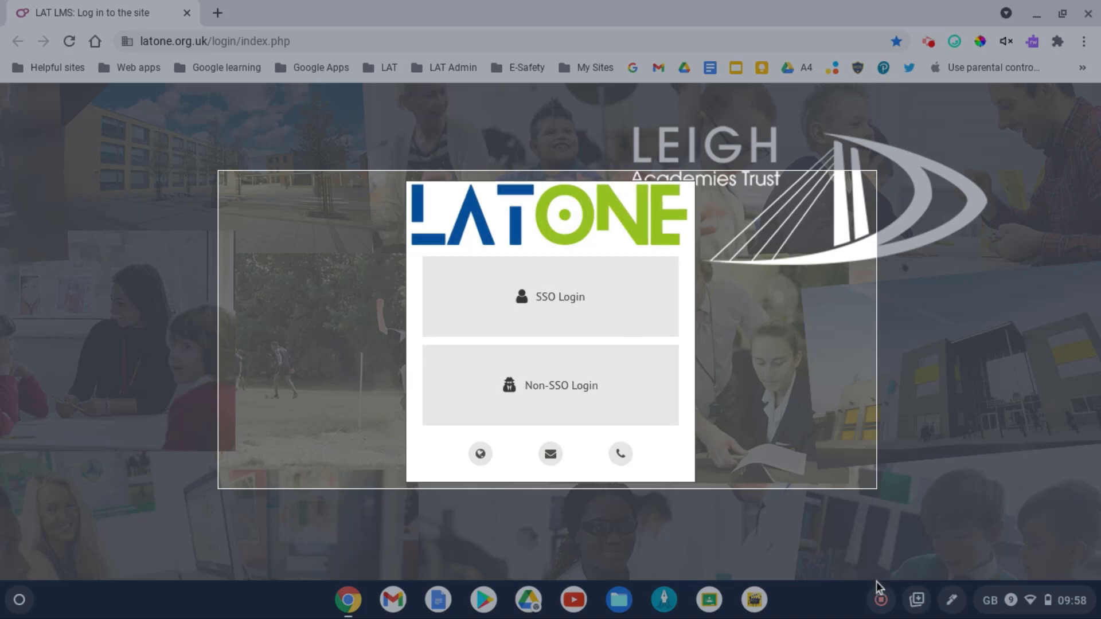
mouse_move(878, 599)
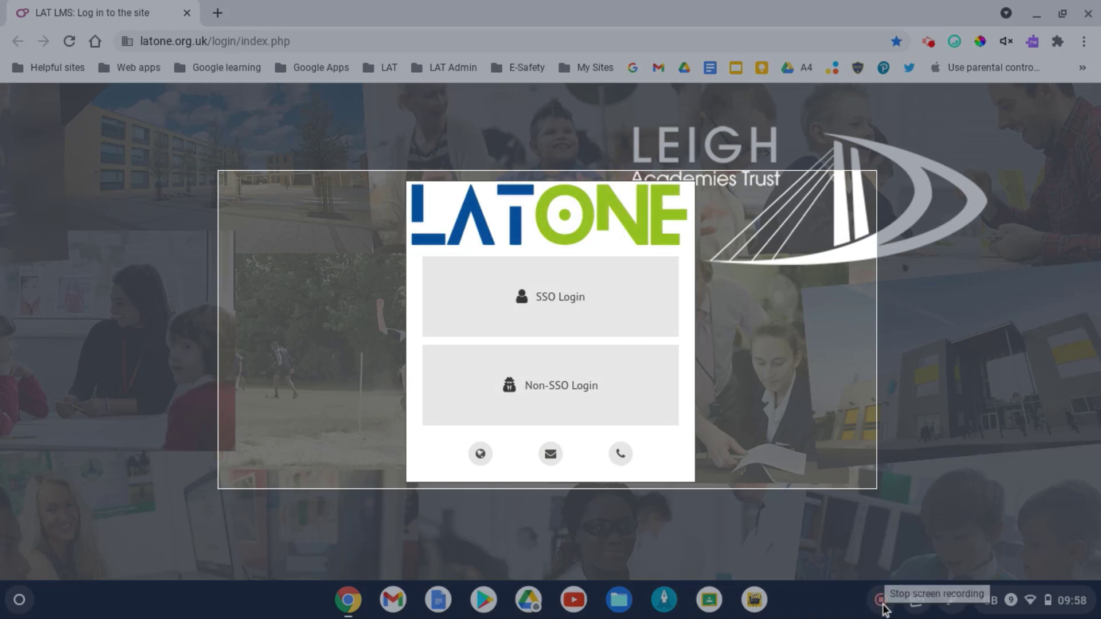
left_click(882, 601)
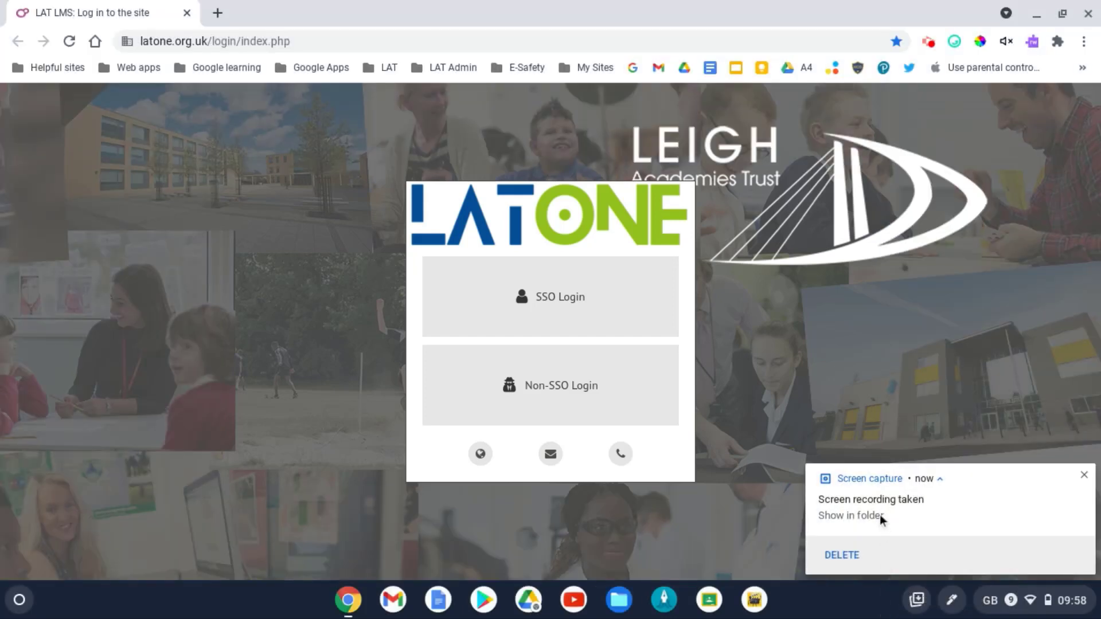
Step: Open Downloads via 'Show in folder' and browse to the new 678 KB recording
left_click(849, 516)
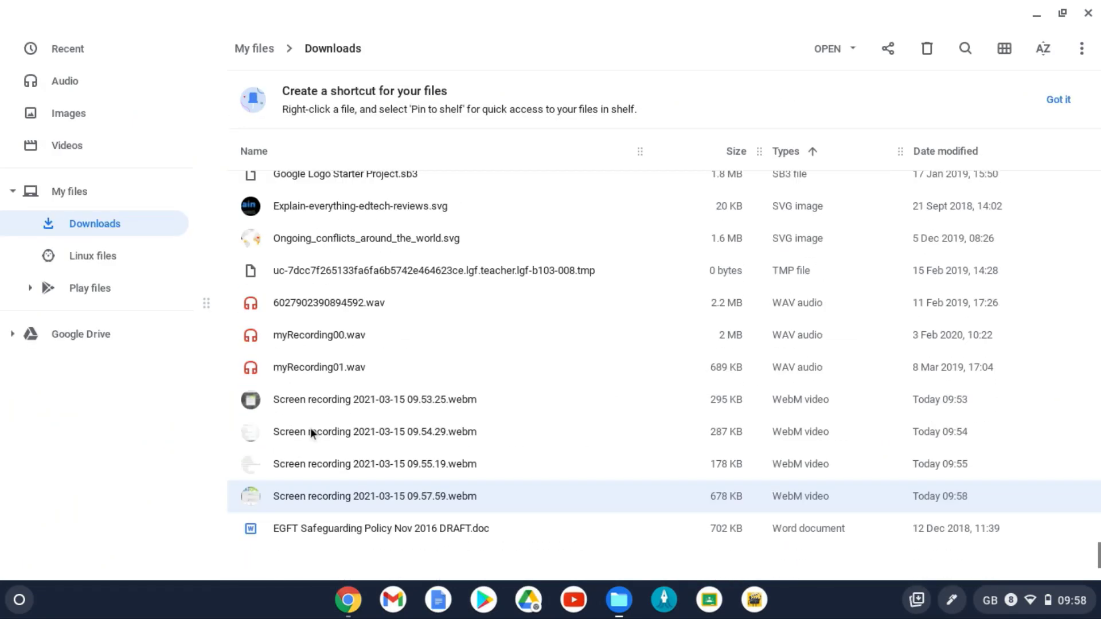
scroll("down", 3)
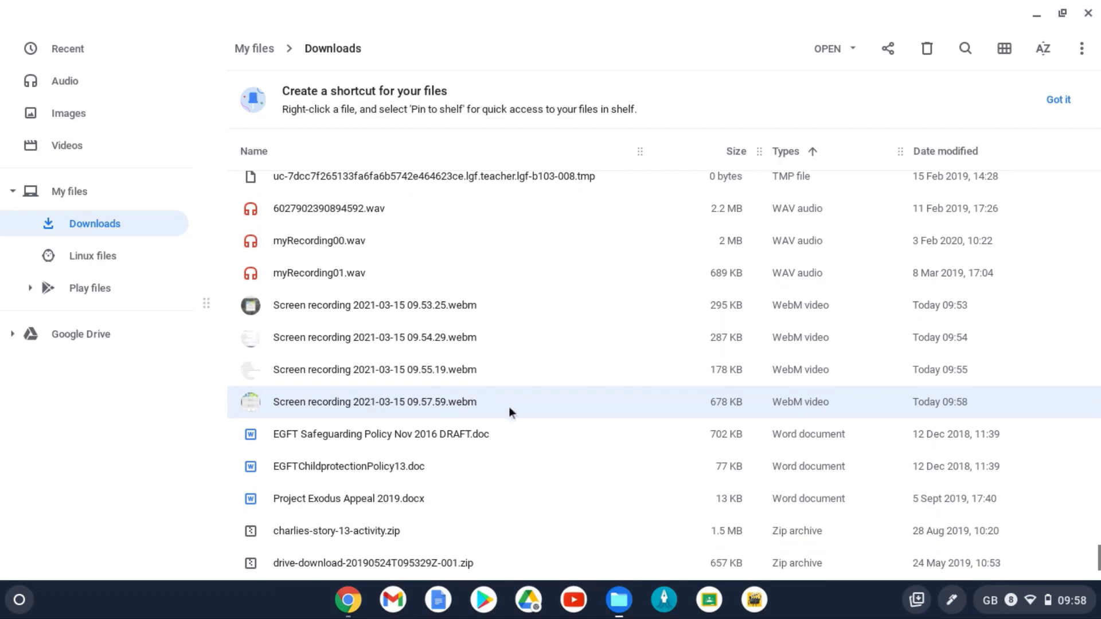
left_click(12, 334)
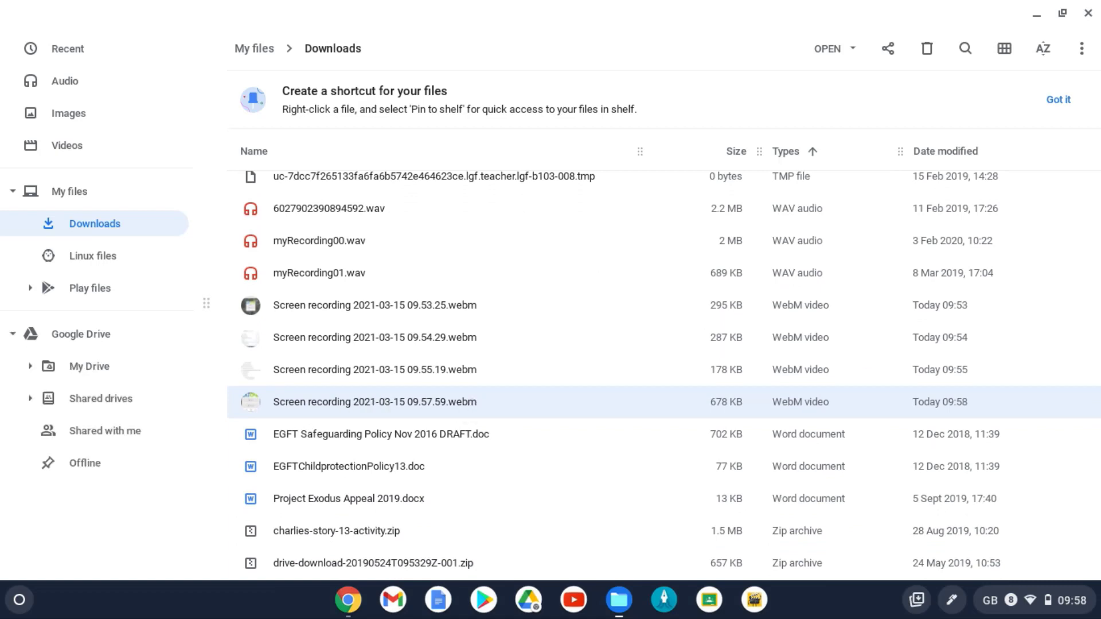